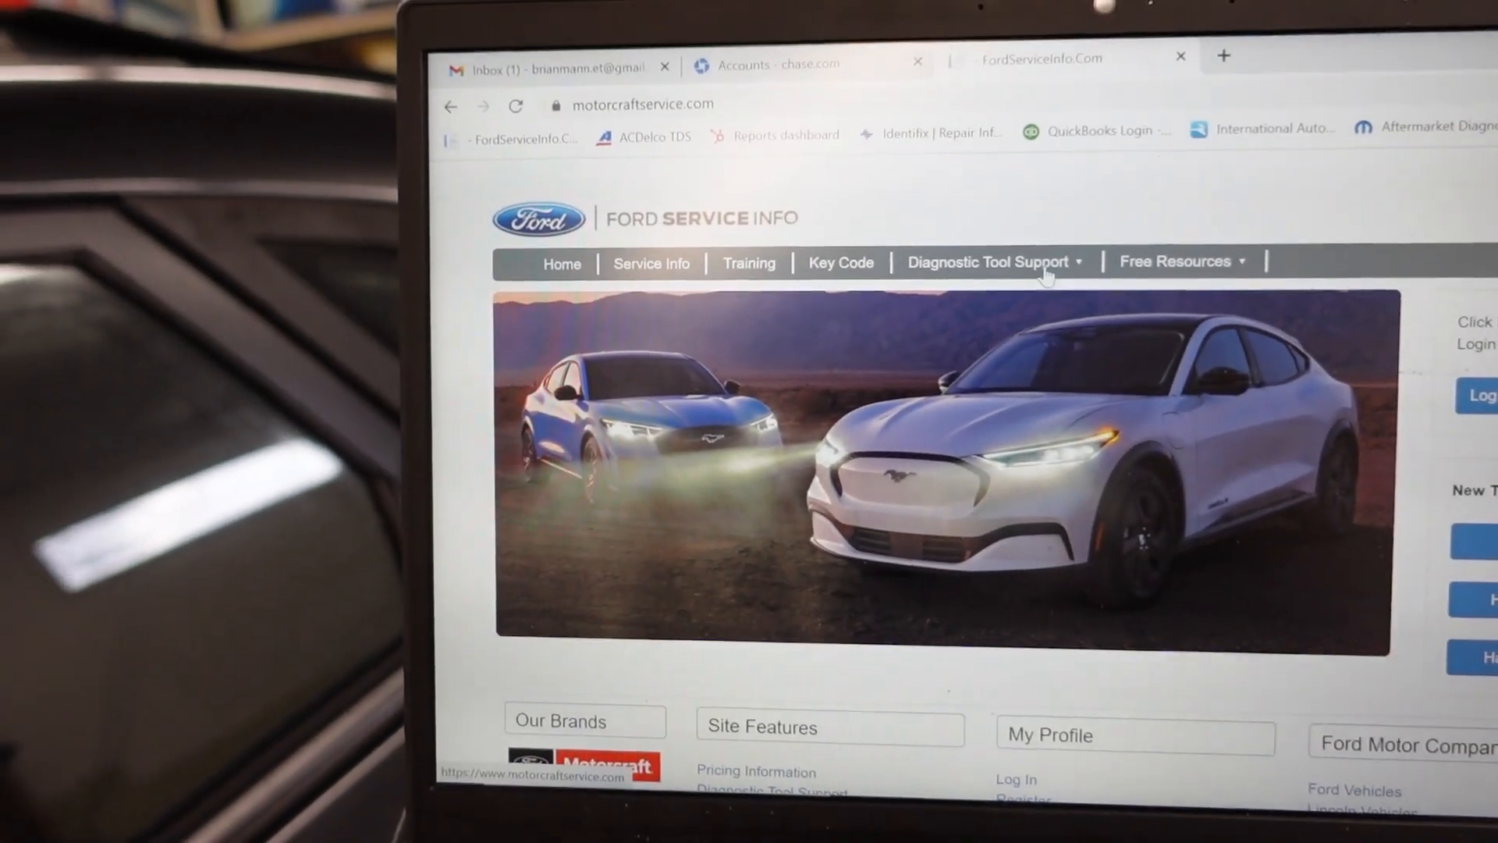
Go to the IDS Download Software page under Diagnostic Tool Support in Ford Service Info.
{"action": "left_click", "coordinate": [991, 262]}
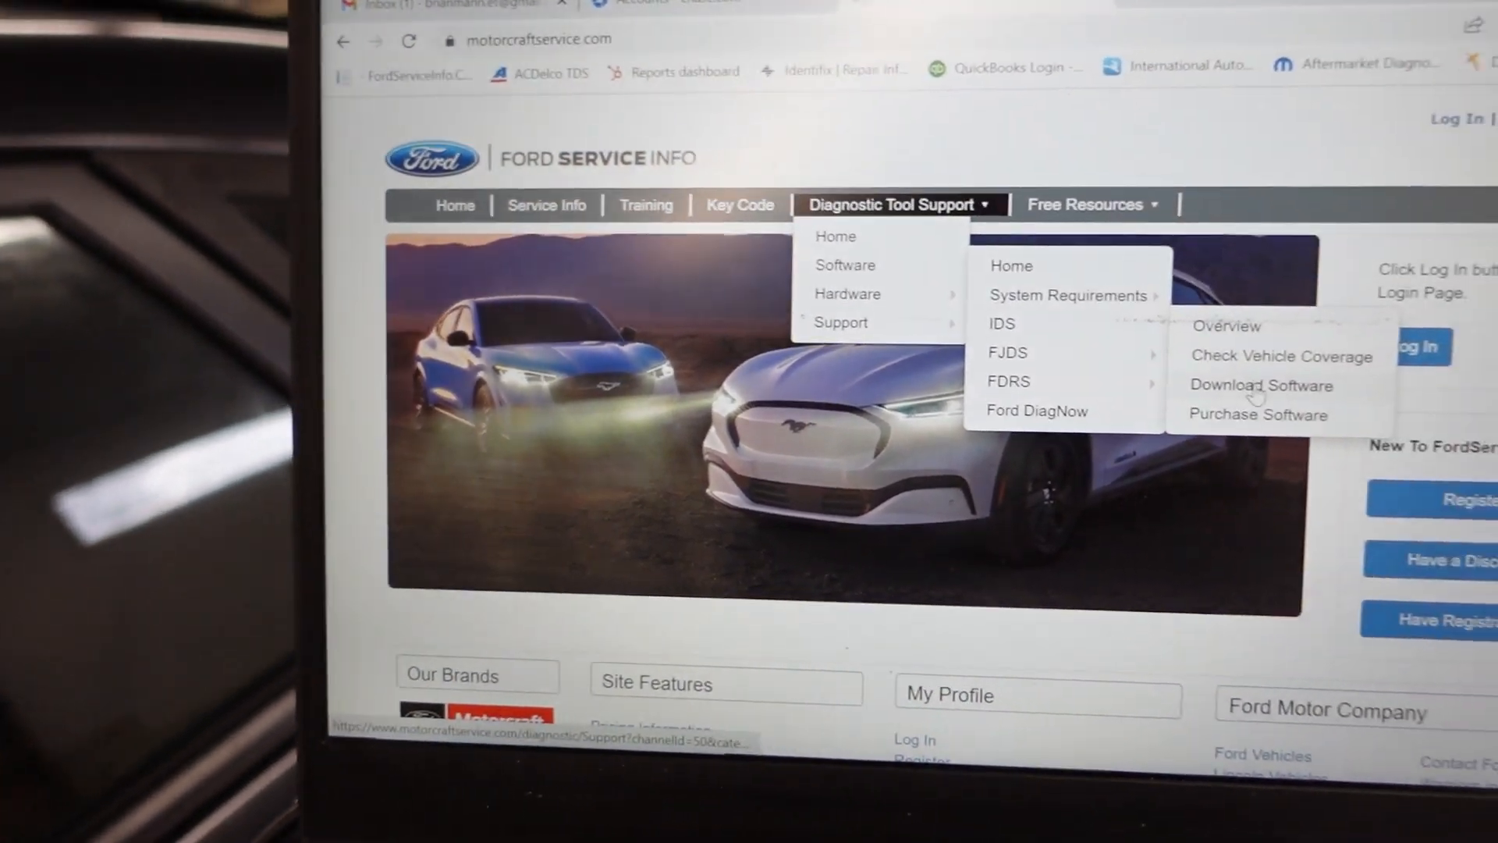
{"action": "left_click", "coordinate": [1261, 386]}
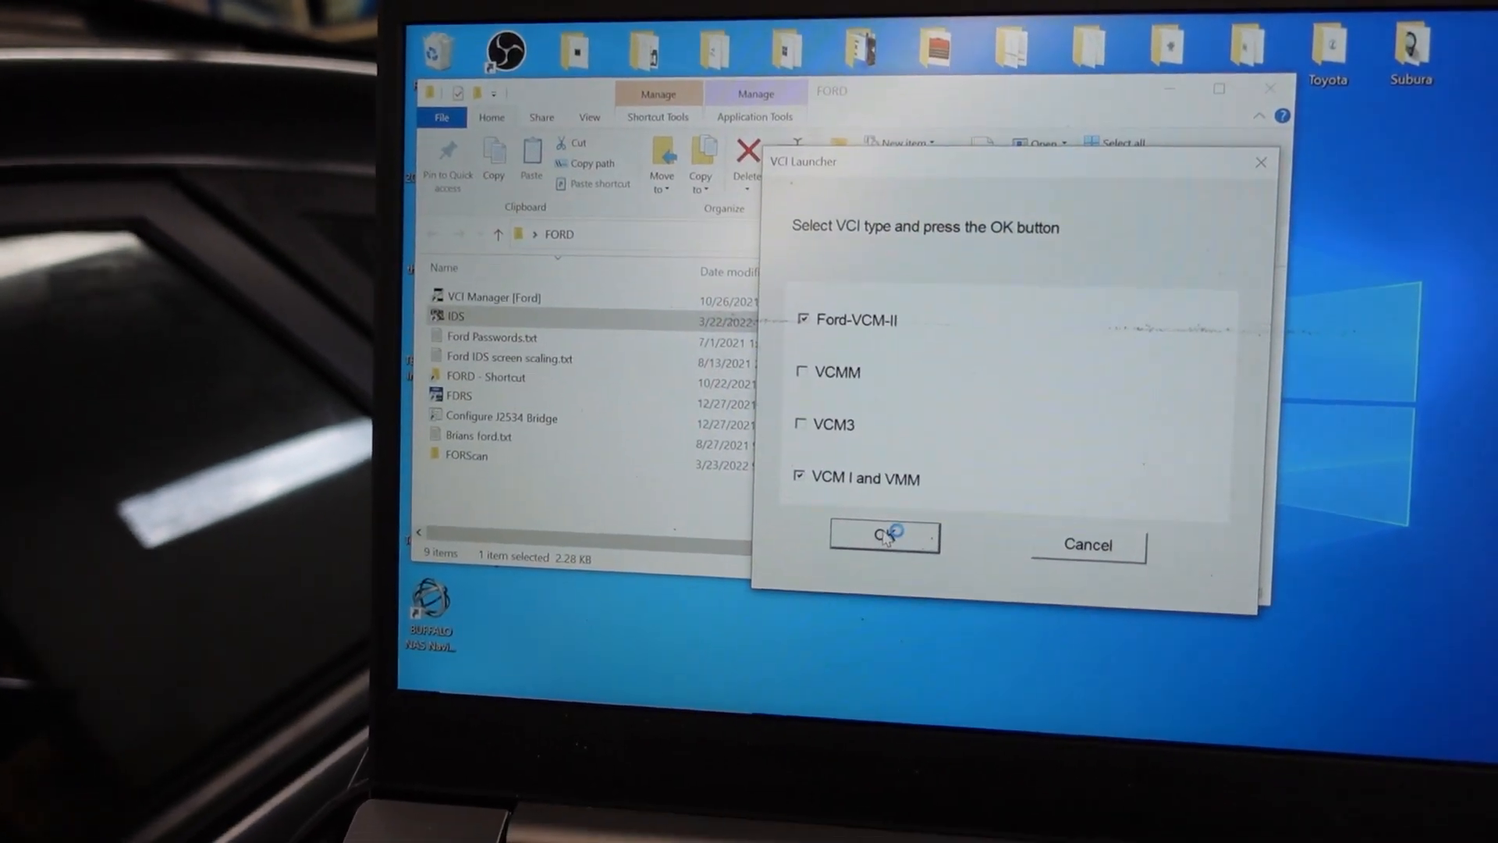
Launch IDS with the chosen VCI interface and restore the previous vehicle session.
{"action": "left_click", "coordinate": [883, 537]}
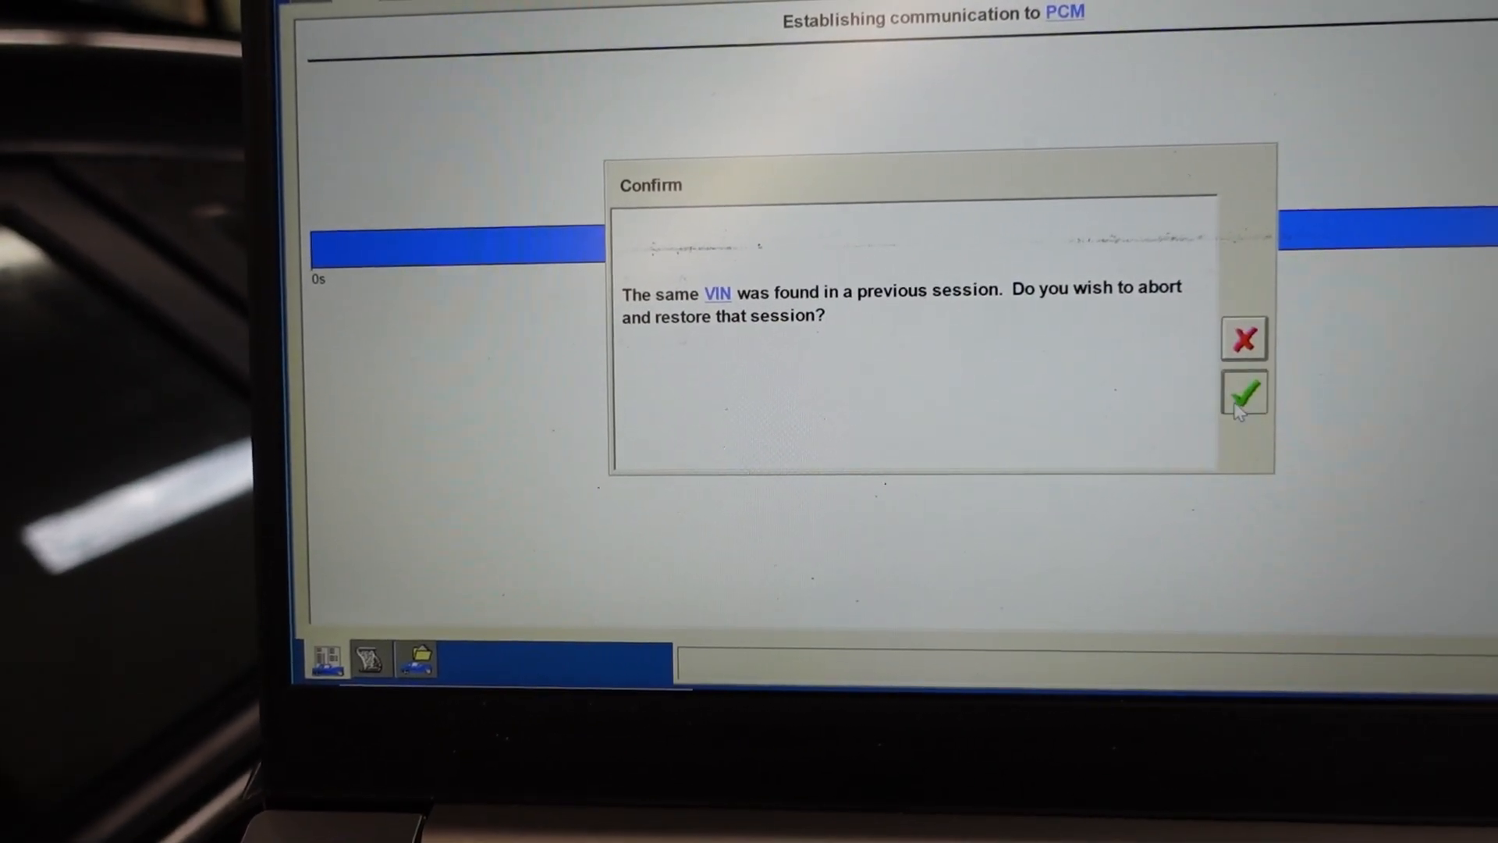
{"action": "left_click", "coordinate": [1245, 393]}
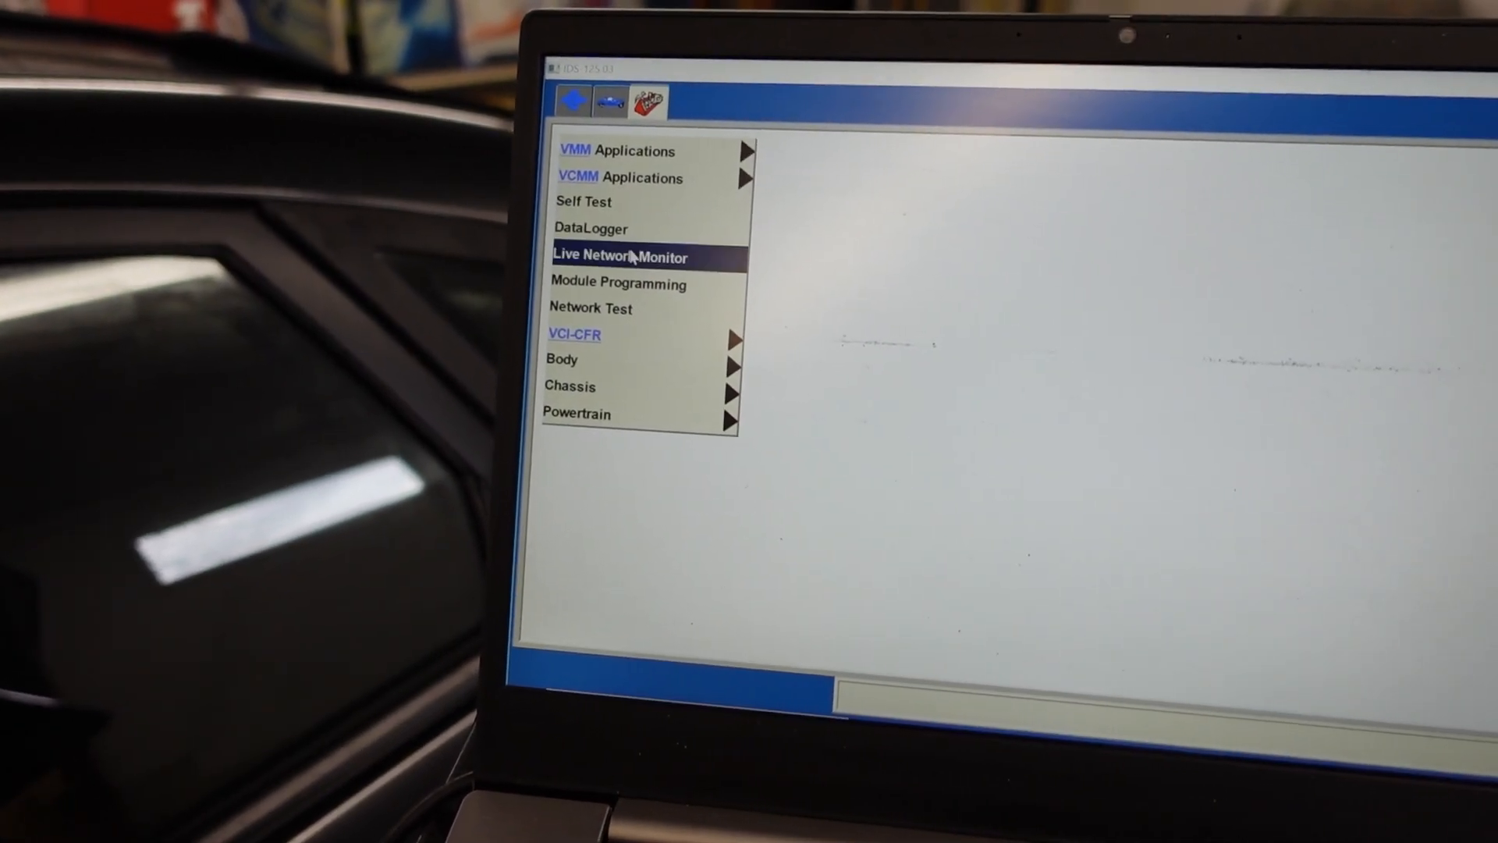
Choose a Toolbox item so IDS asks whether the vehicle's VIN is correct.
{"action": "left_click", "coordinate": [624, 258]}
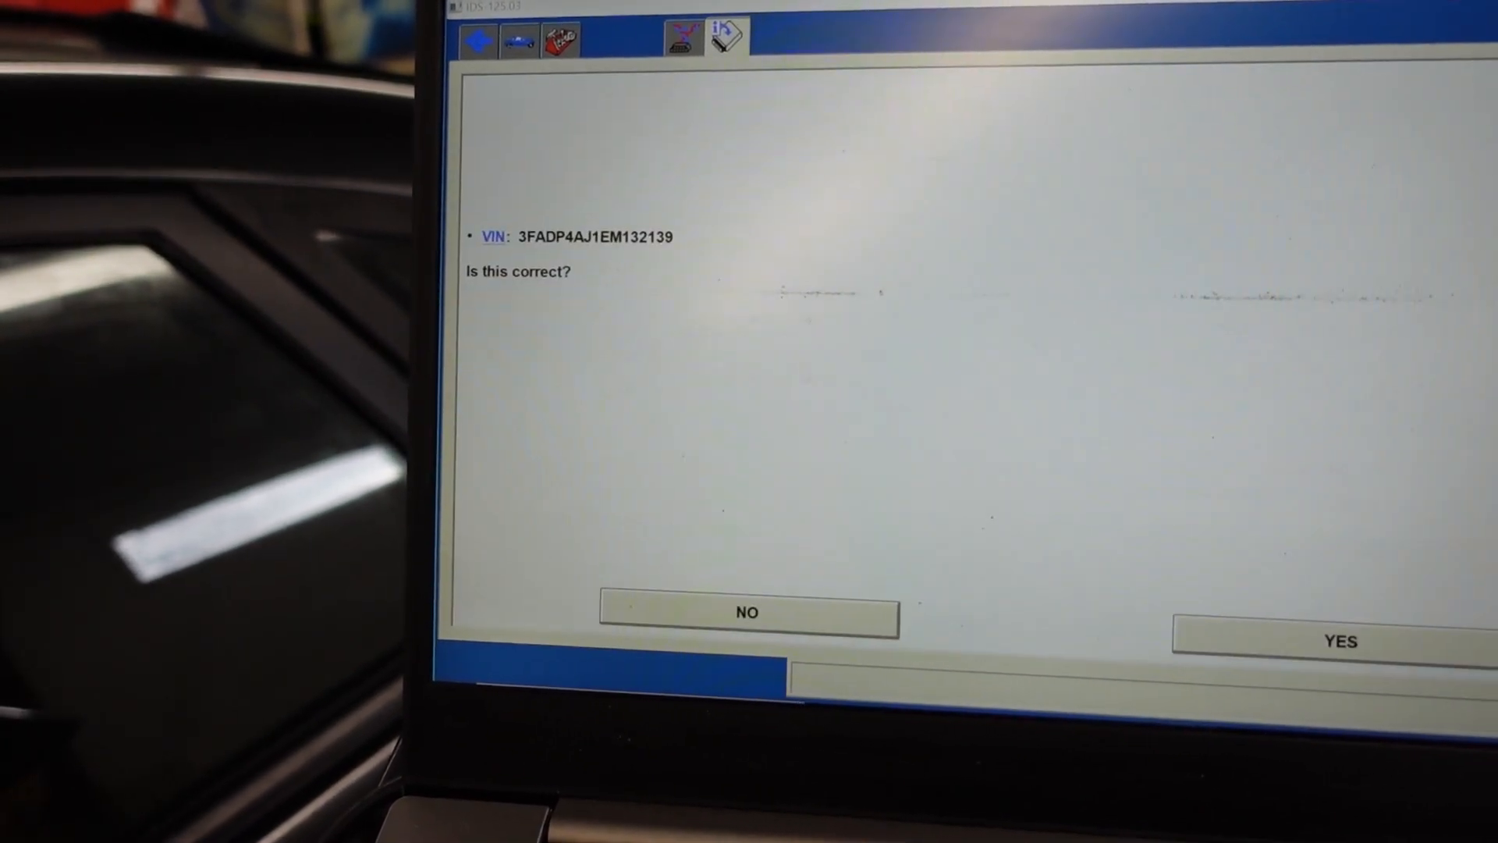
{"action": "left_click", "coordinate": [1342, 641]}
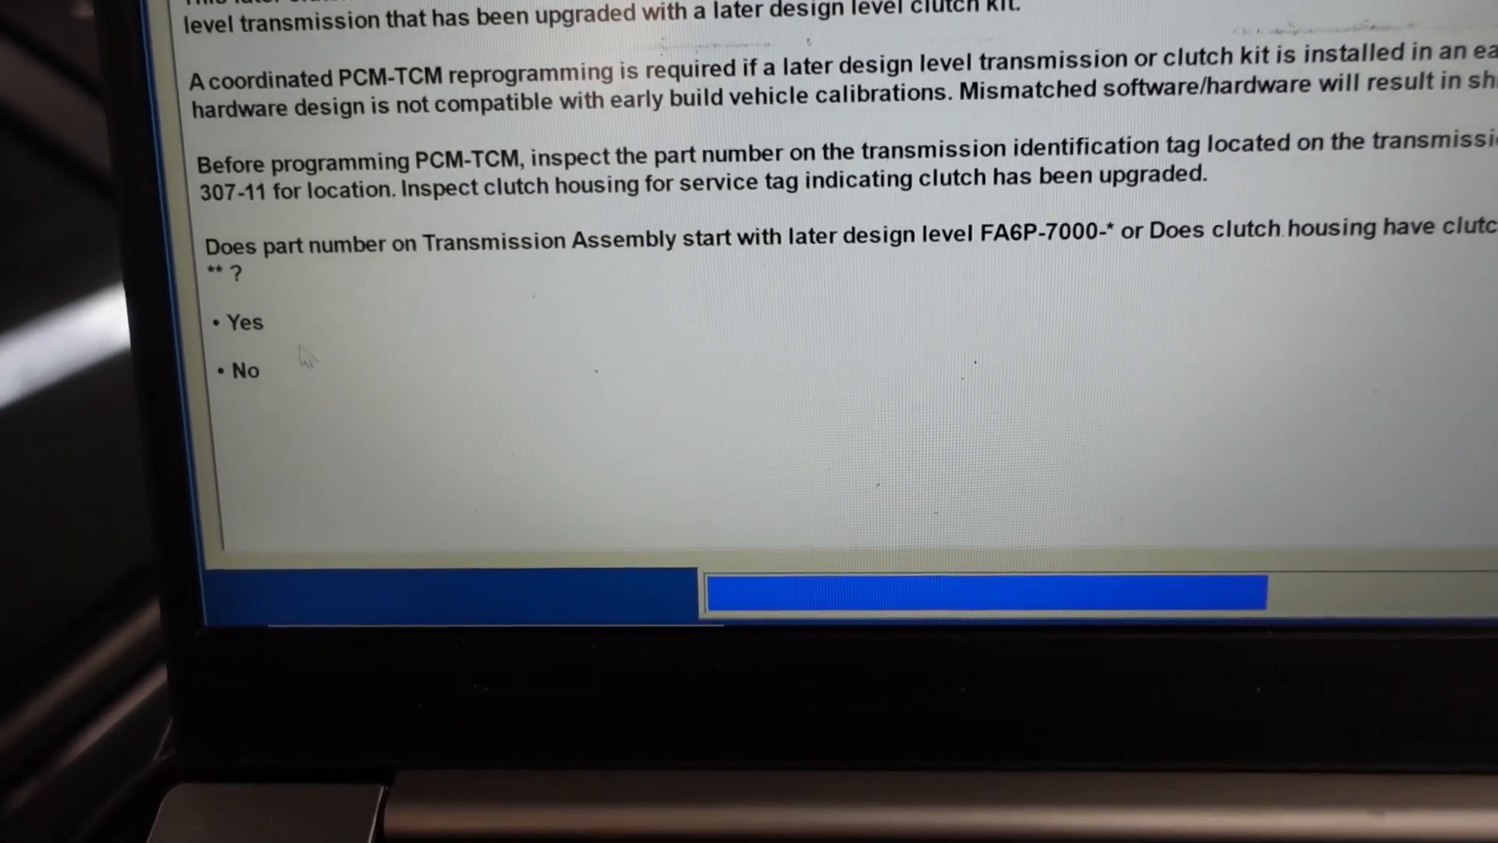
Answer the transmission part number Yes/No question, reaching the calibration-file-not-found prompt.
{"action": "left_click", "coordinate": [243, 323]}
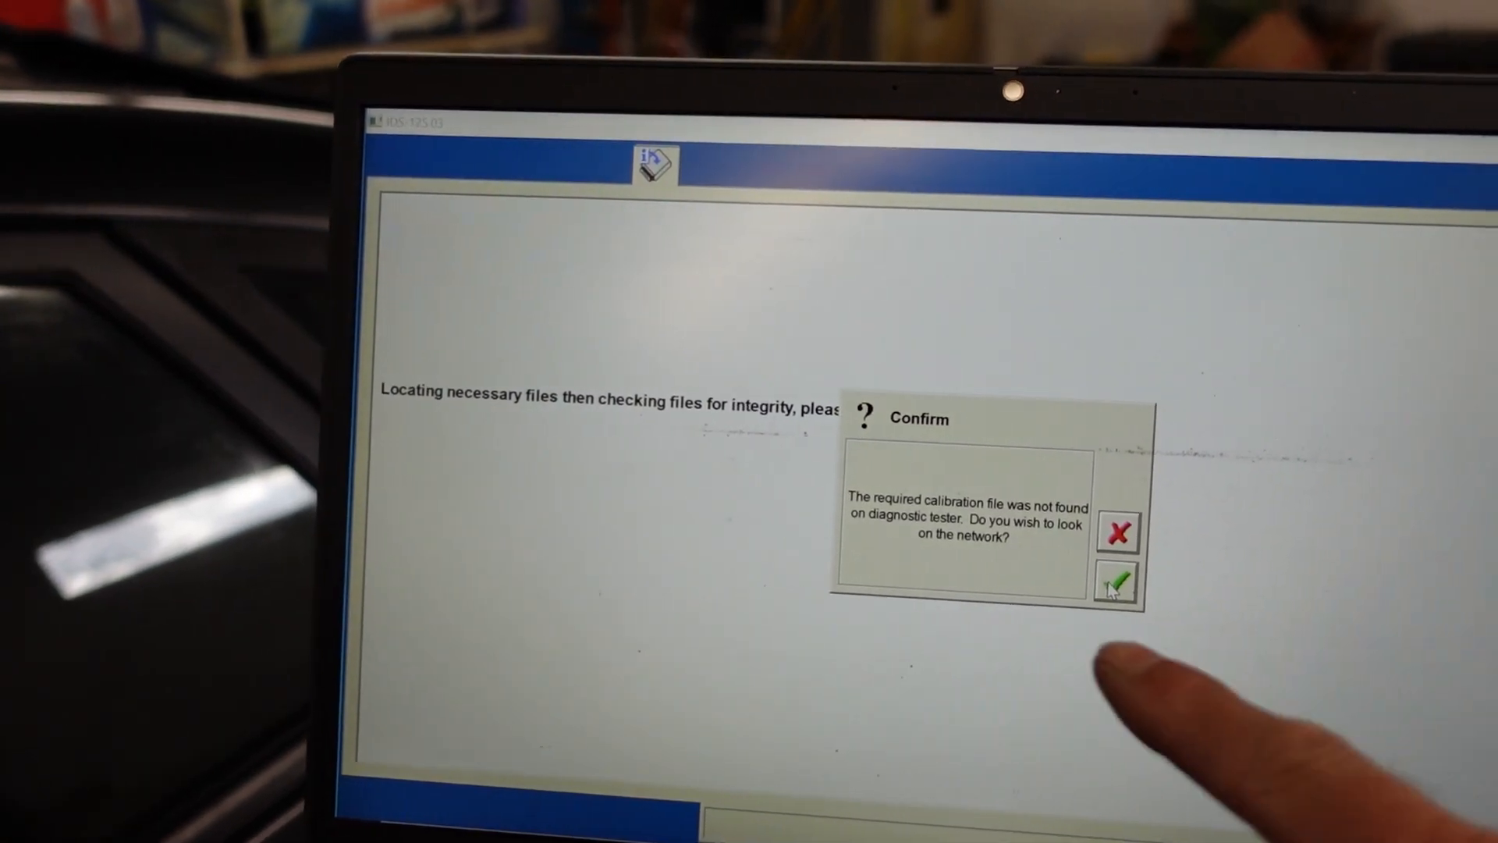
{"action": "left_click", "coordinate": [1120, 581]}
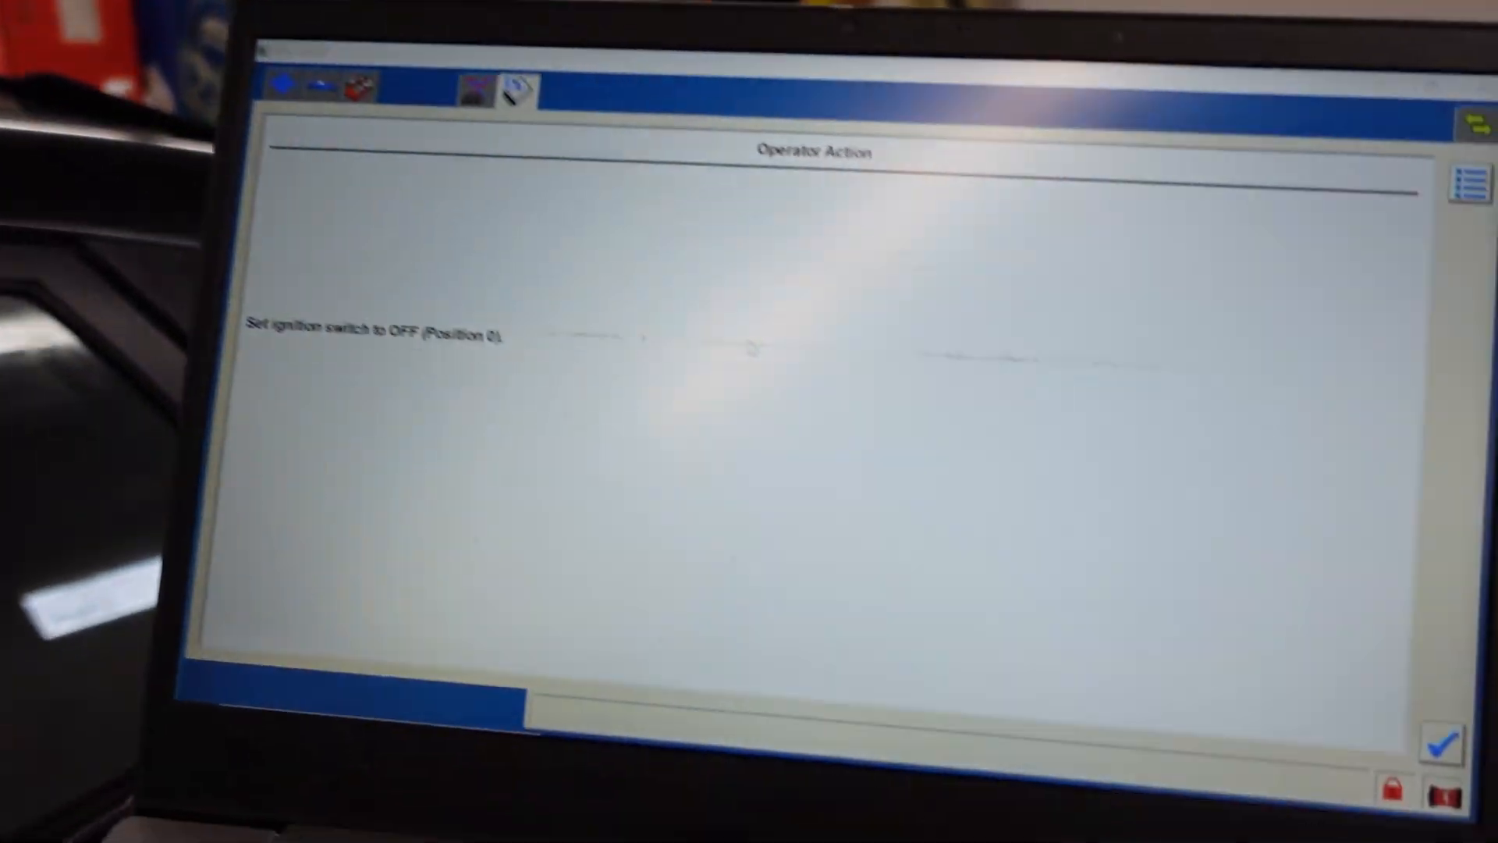
Confirm the ignition is OFF (Position 0) so the routine continues to the DTC list.
{"action": "left_click", "coordinate": [1437, 744]}
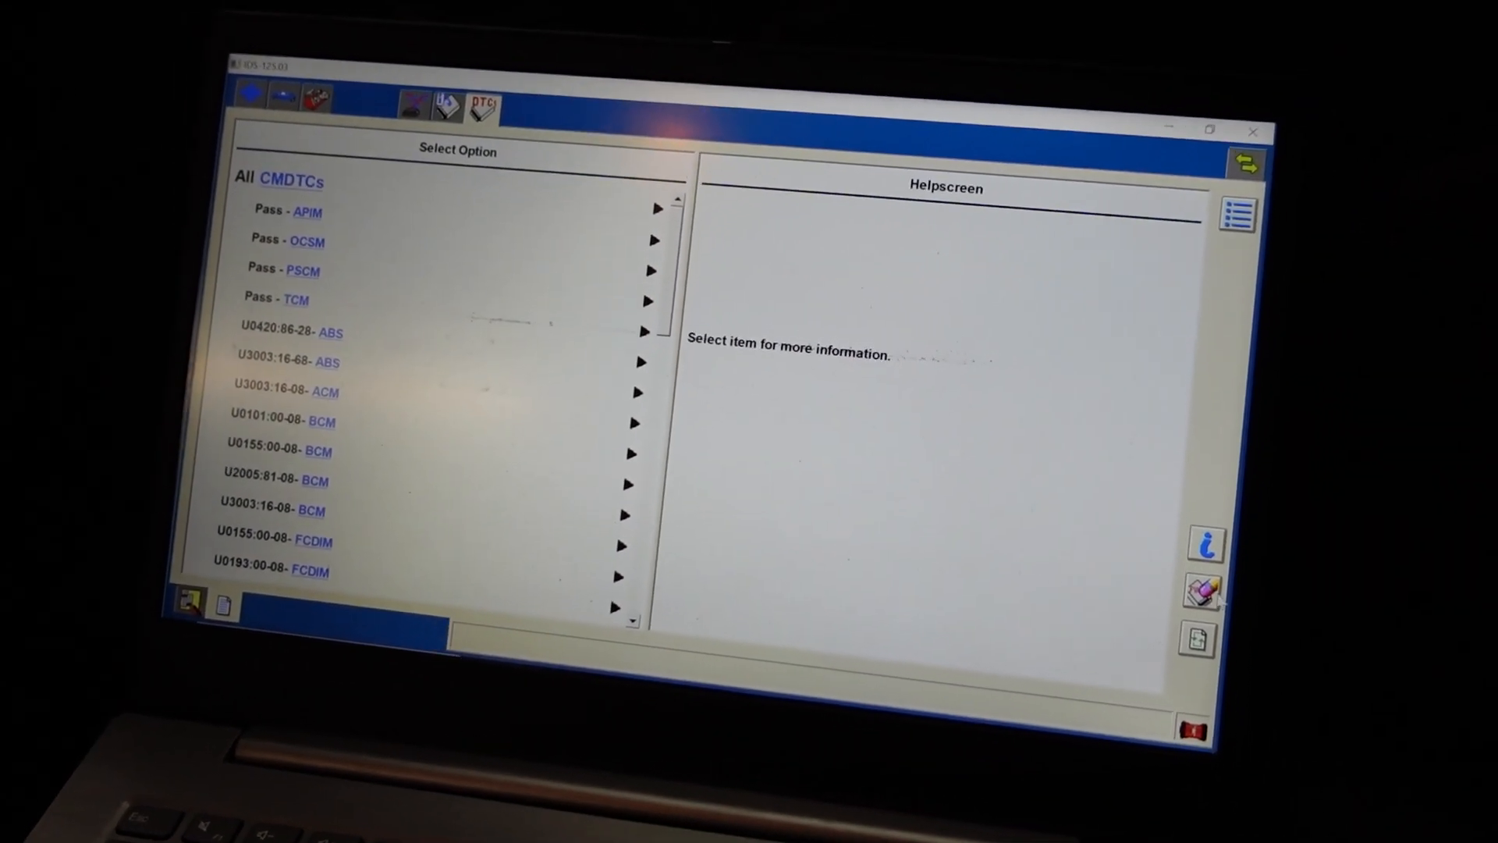
Clear all CMDTCs from the vehicle's modules and confirm the action.
{"action": "left_click", "coordinate": [1206, 594]}
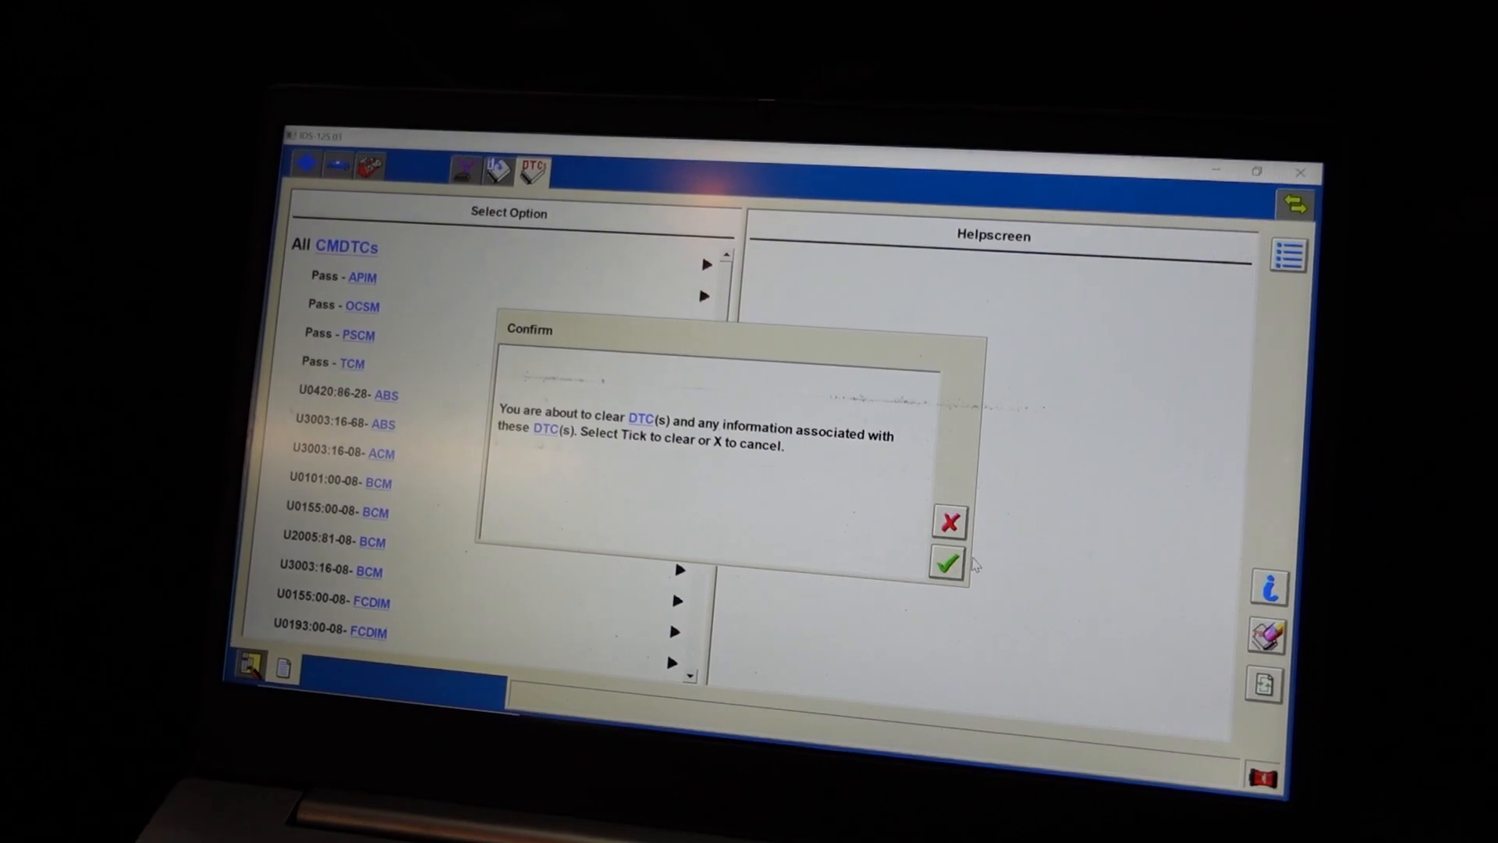
{"action": "left_click", "coordinate": [949, 564]}
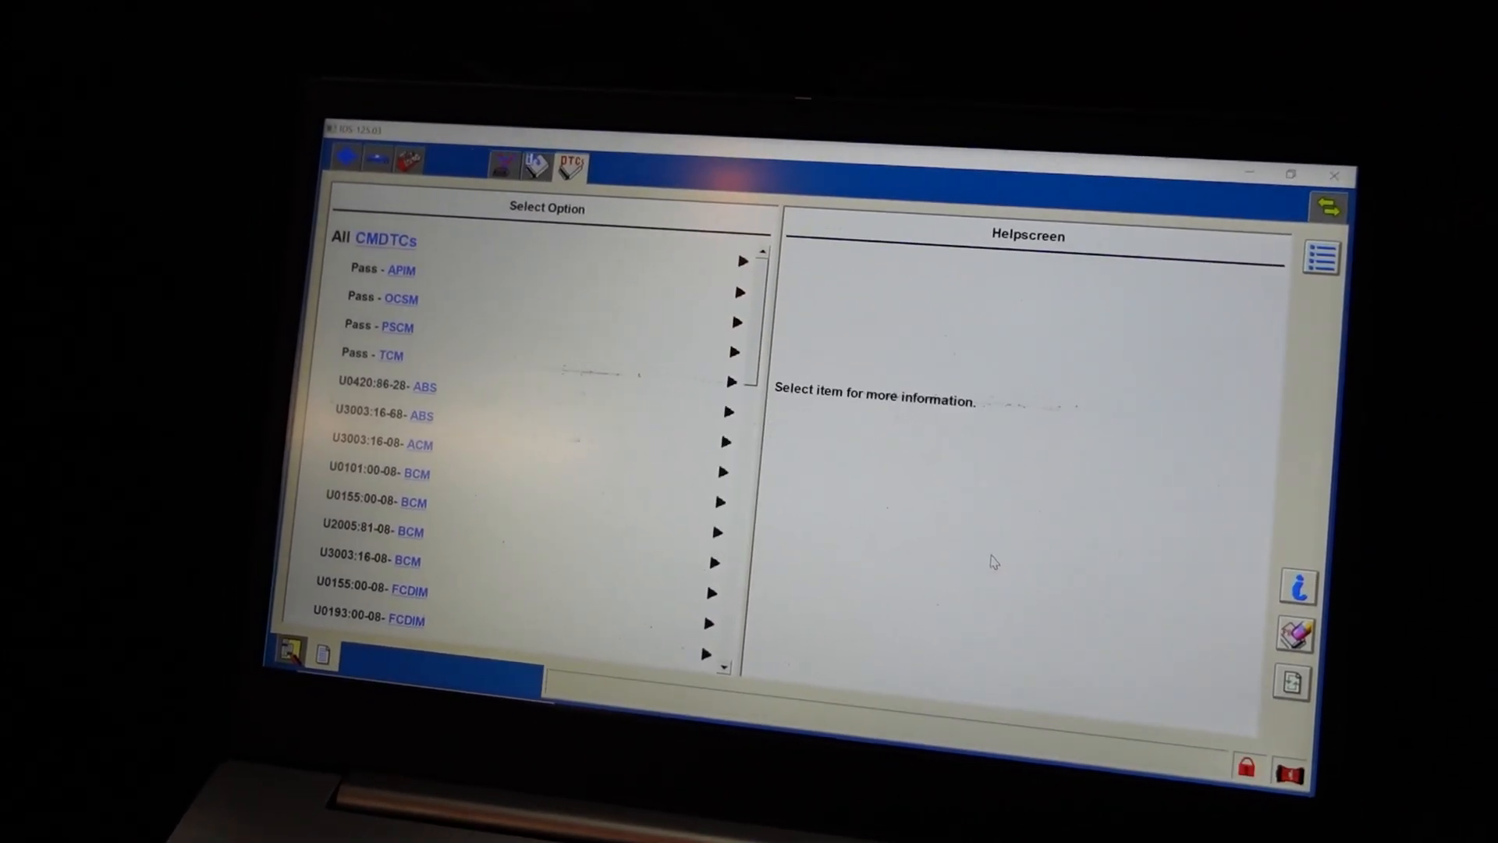